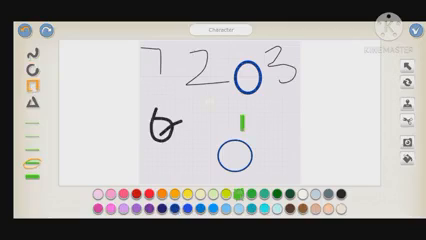
Drag out a green rectangle outline just above the lower blue circle on the canvas
{"action": "left_click_drag", "start_coordinate": [232, 118], "coordinate": [258, 132]}
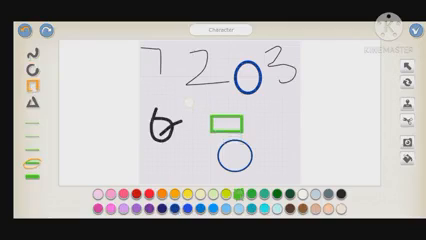